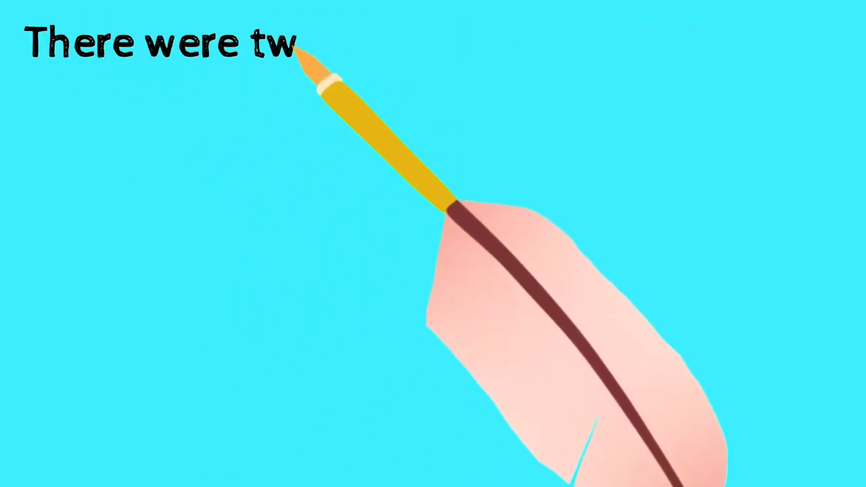
{"action": "type", "text": "o t"}
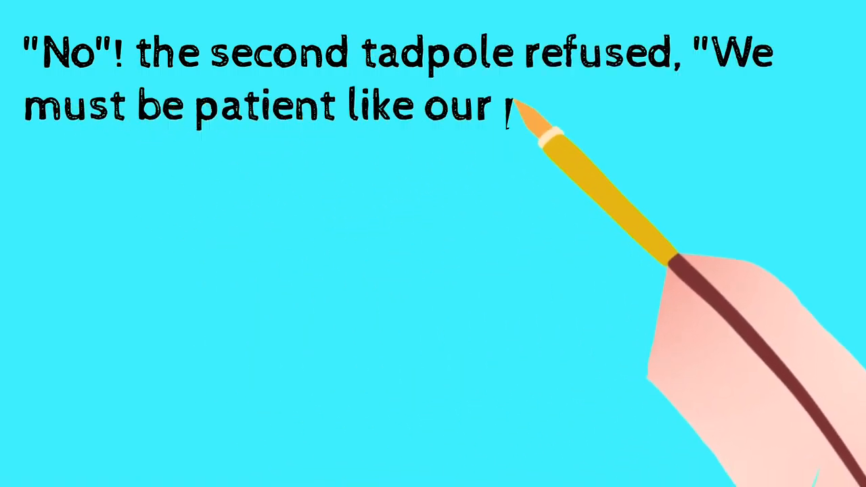
{"action": "type", "text": "parents have taugh"}
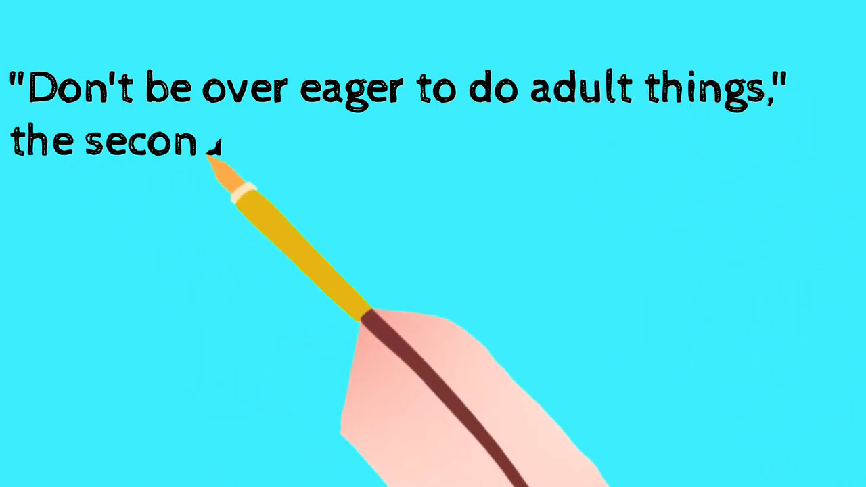
{"action": "type", "text": "d tadpole w"}
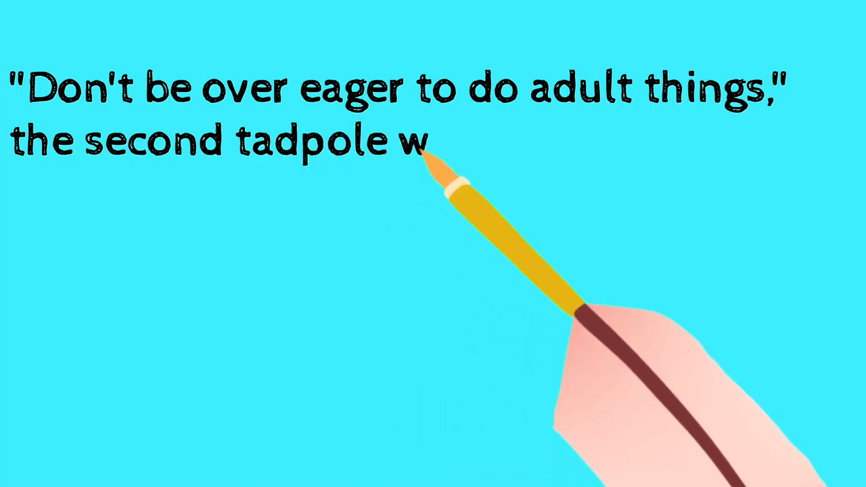
{"action": "type", "text": "arned, \"You"}
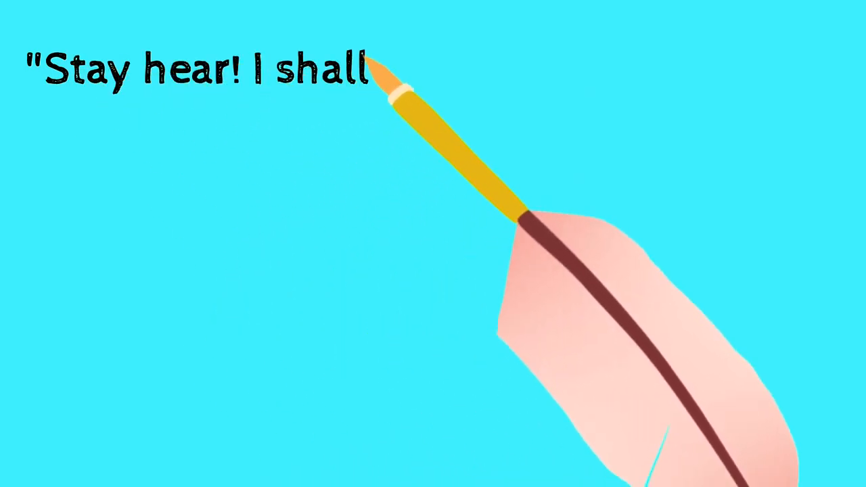
{"action": "type", "text": "go alone,\" t"}
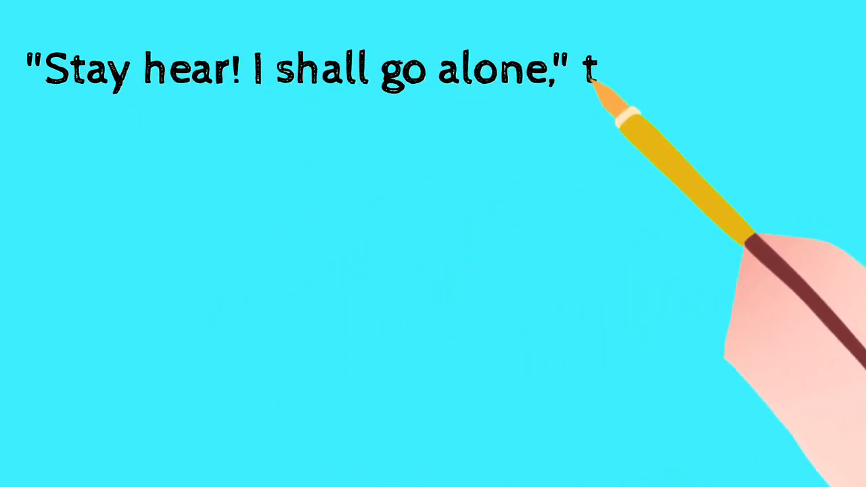
{"action": "type", "text": "he first tadpole said a"}
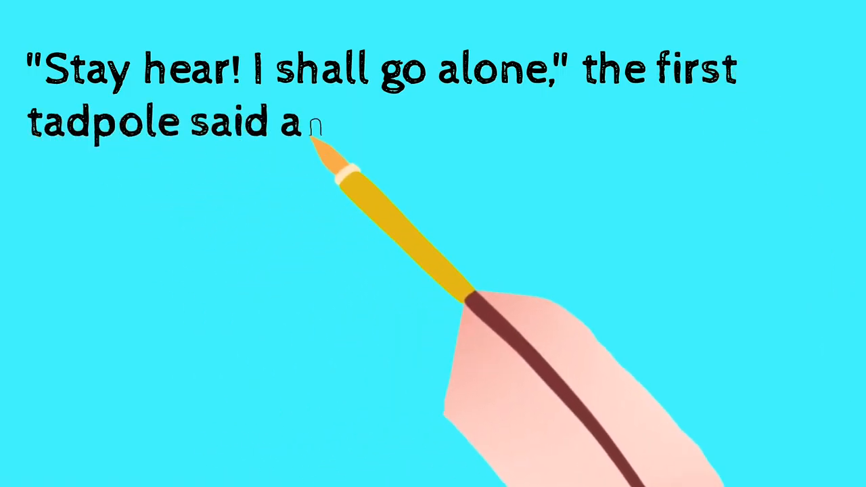
{"action": "type", "text": "nd crawled"}
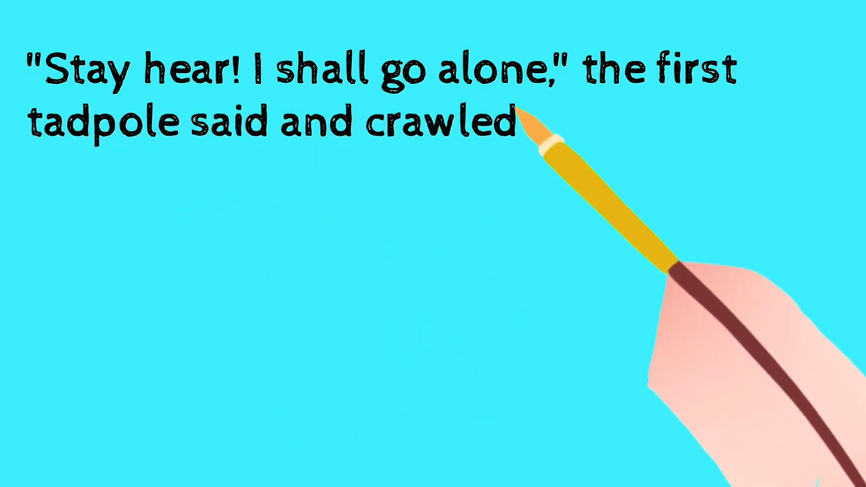
{"action": "type", "text": "out slowly"}
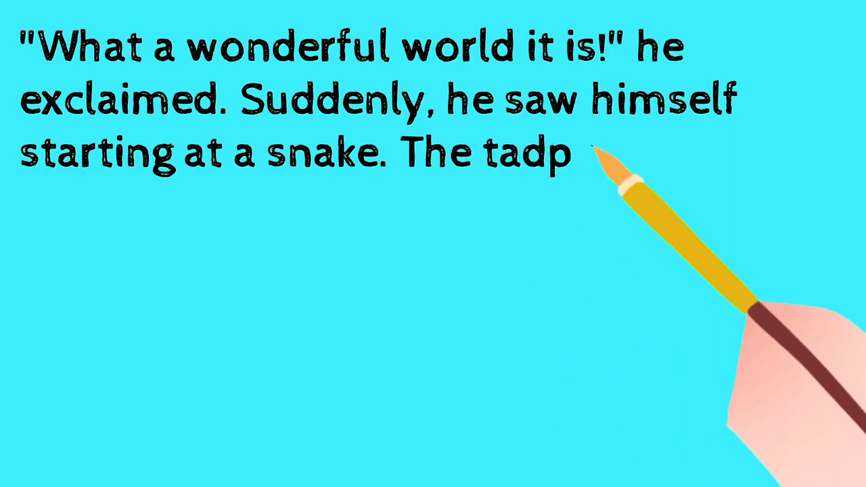
{"action": "type", "text": "ole tried to jump into t"}
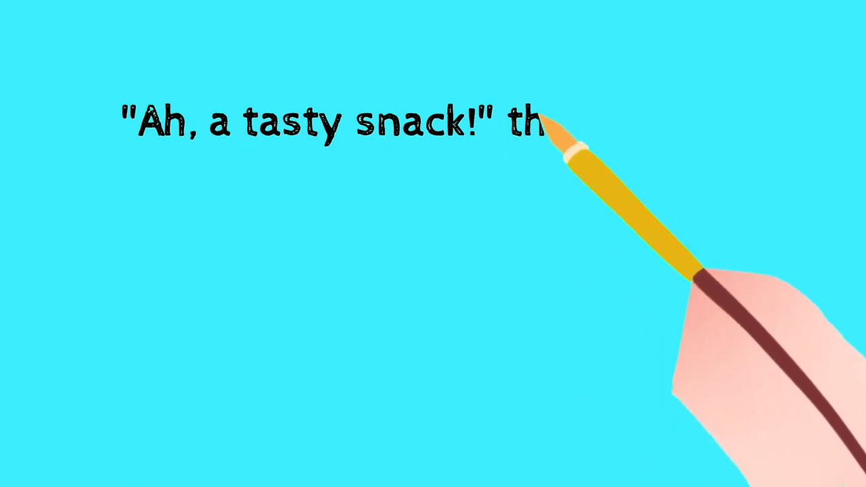
{"action": "type", "text": "e snake"}
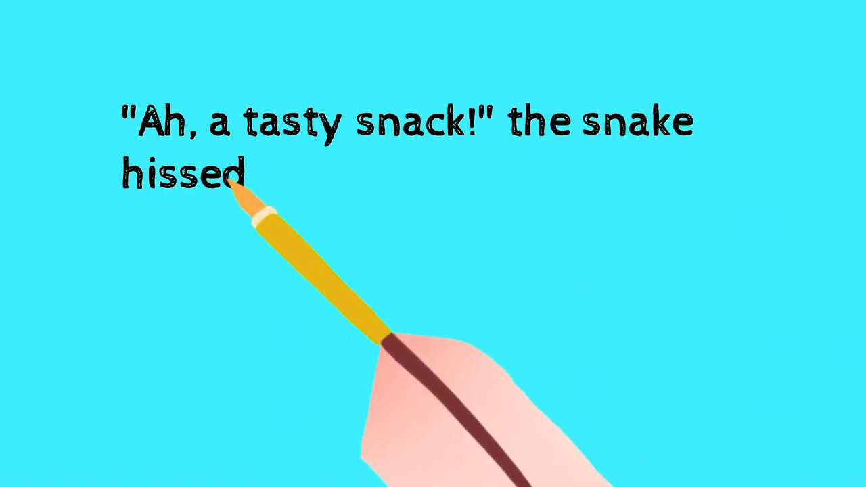
{"action": "type", "text": "and ate"}
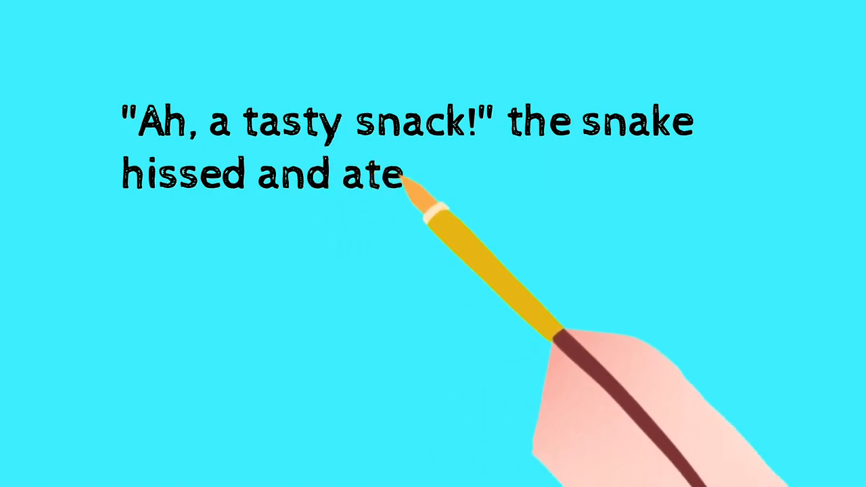
{"action": "type", "text": "up the t"}
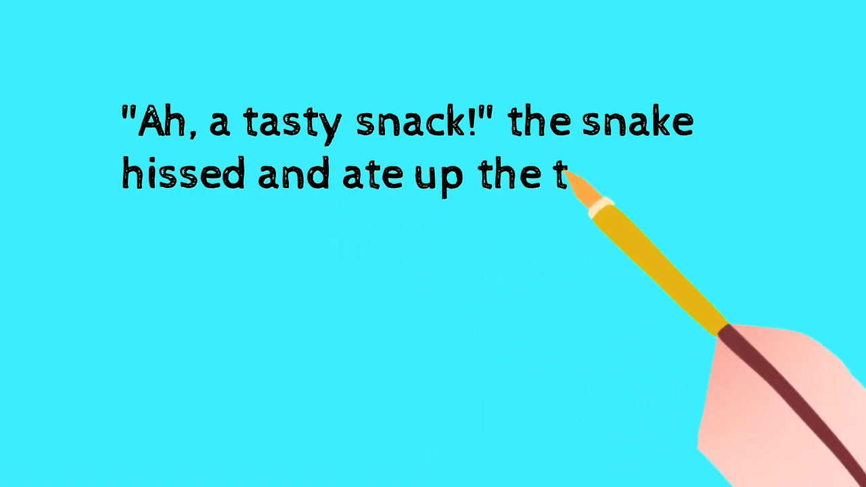
{"action": "type", "text": "adpole"}
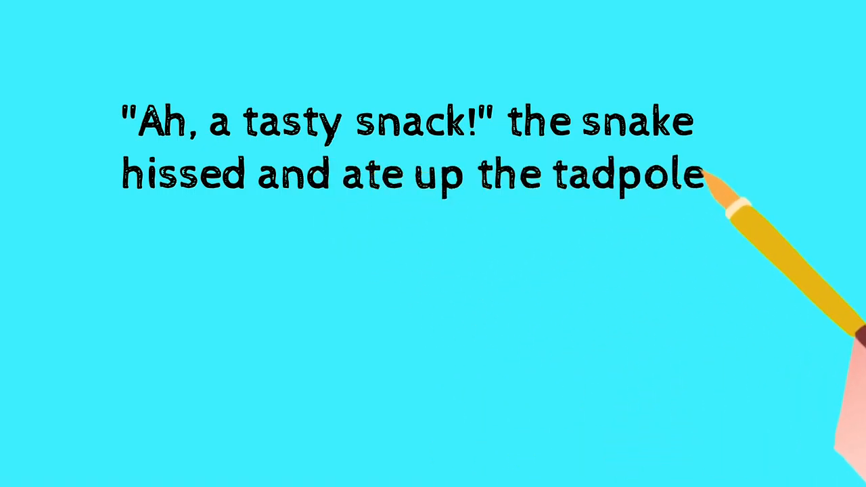